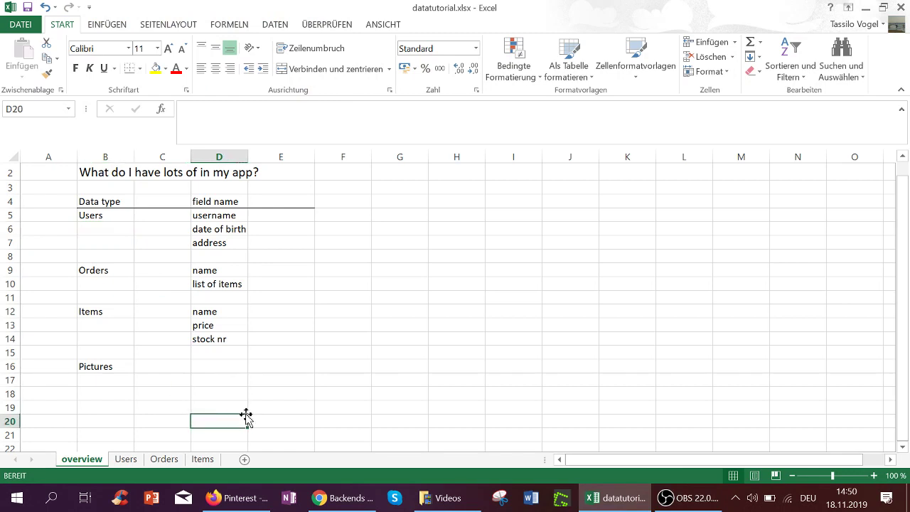
pyautogui.moveTo(107, 200)
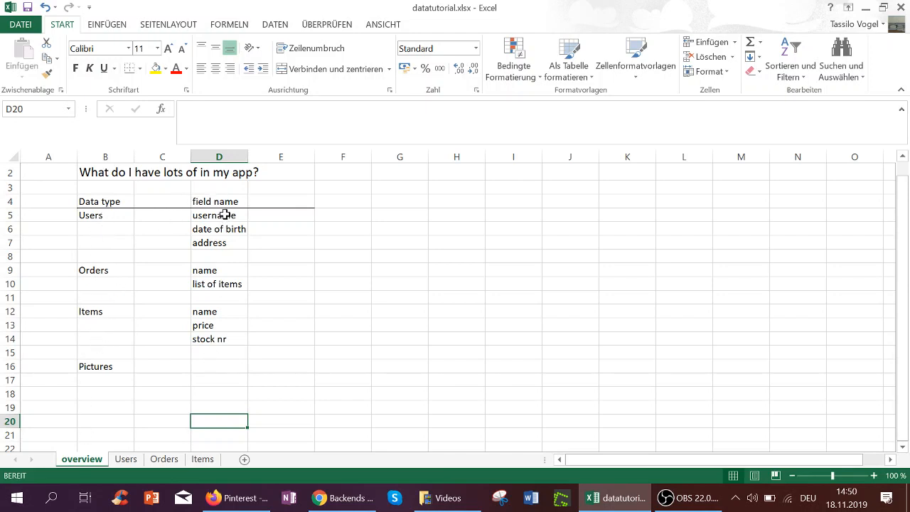
pyautogui.moveTo(204, 355)
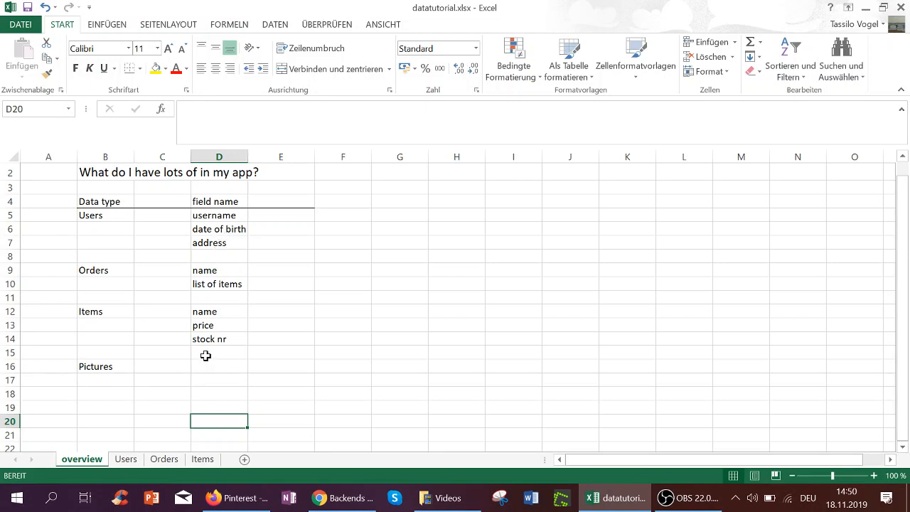
pyautogui.moveTo(265, 198)
pyautogui.write('fiel')
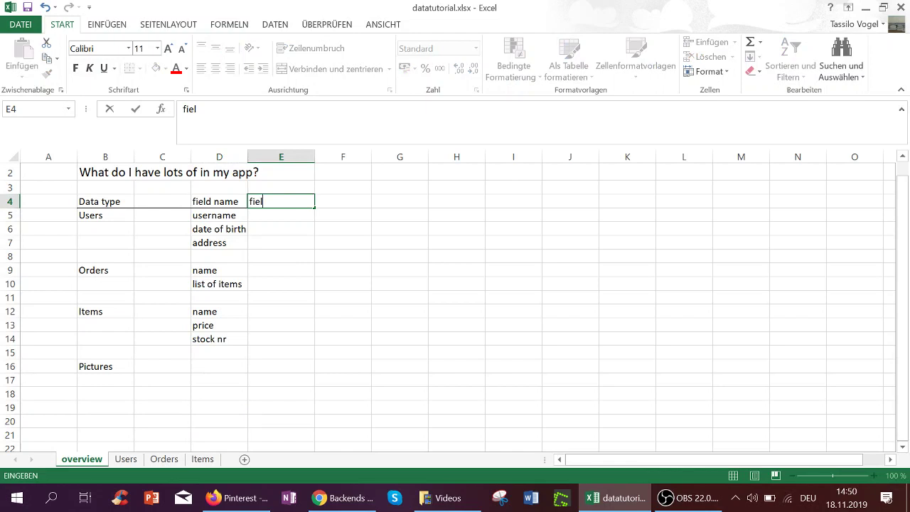
# - Fill the field type column with text, date and geographic address under its heading
pyautogui.write('d type')
pyautogui.press('Return')
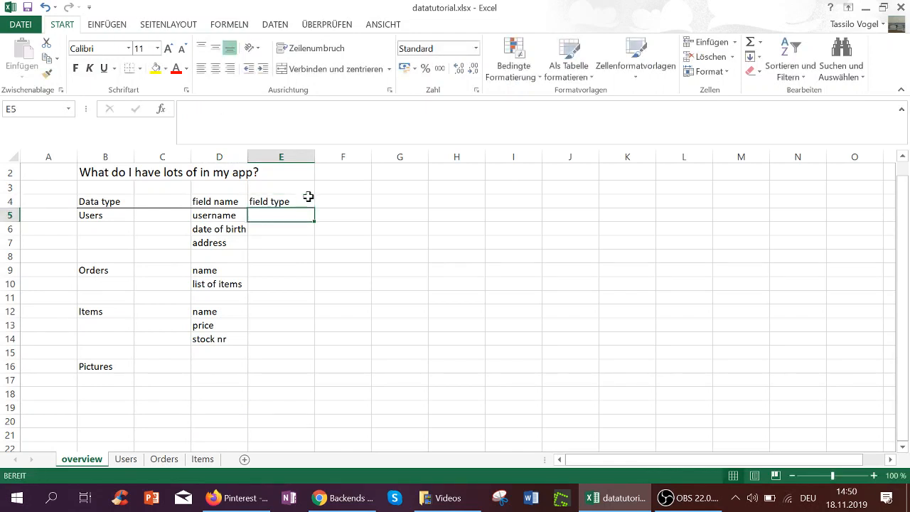
pyautogui.write('text')
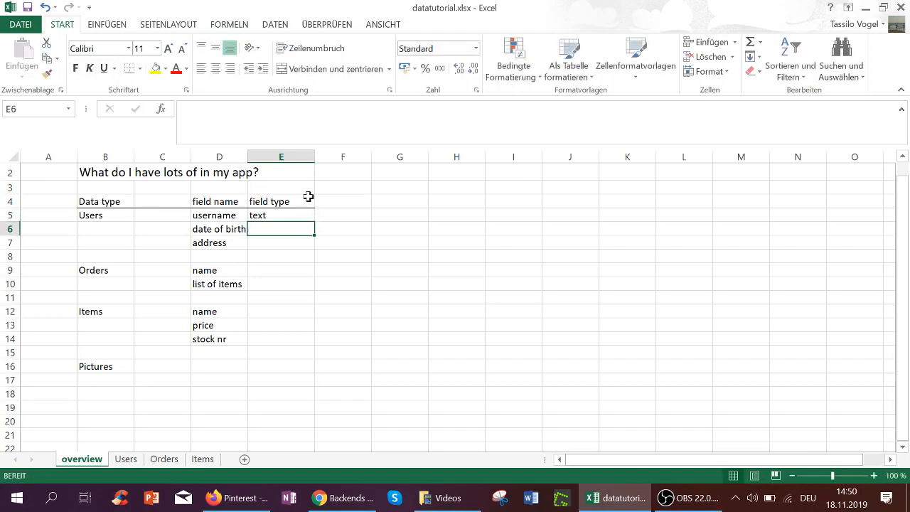
pyautogui.write('date')
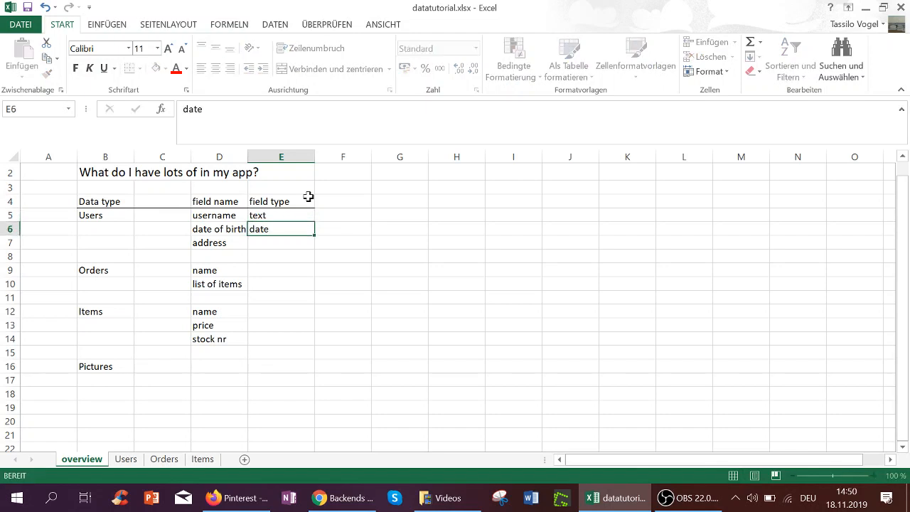
pyautogui.press('Return')
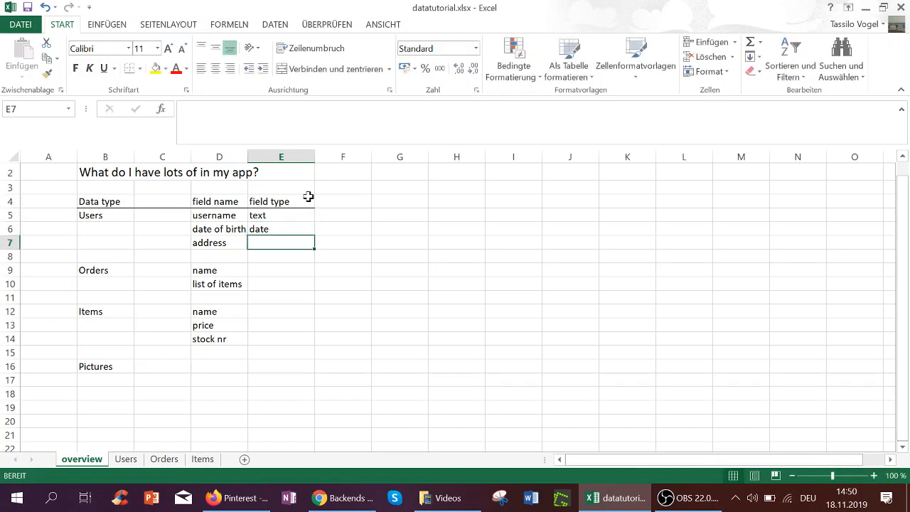
pyautogui.write('geographic address')
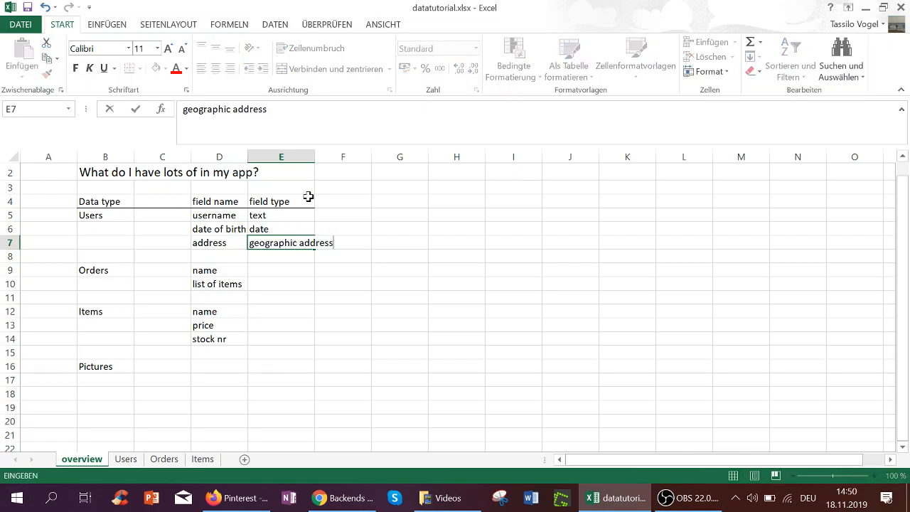
# - Add list of items and order as field types, with a current order field for Users
pyautogui.click(282, 285)
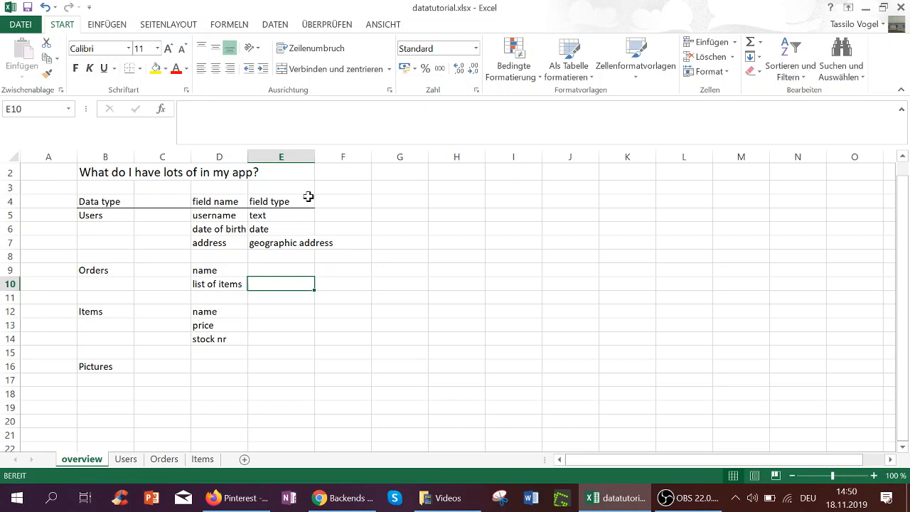
pyautogui.write('list of items')
pyautogui.click(219, 255)
pyautogui.write('current ')
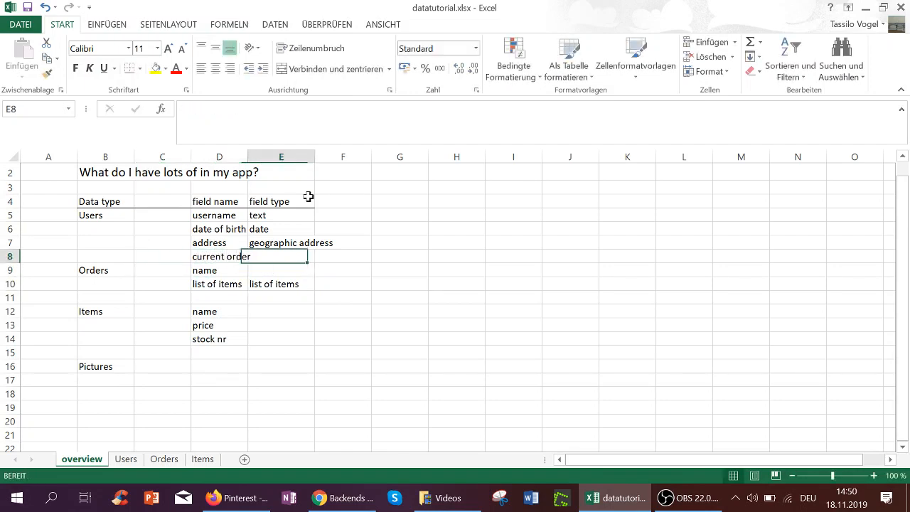
pyautogui.write('order')
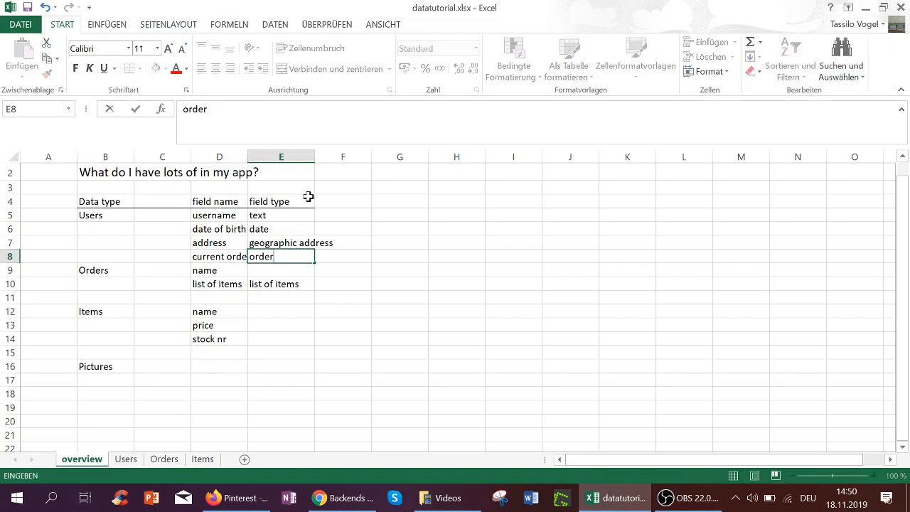
pyautogui.click(343, 338)
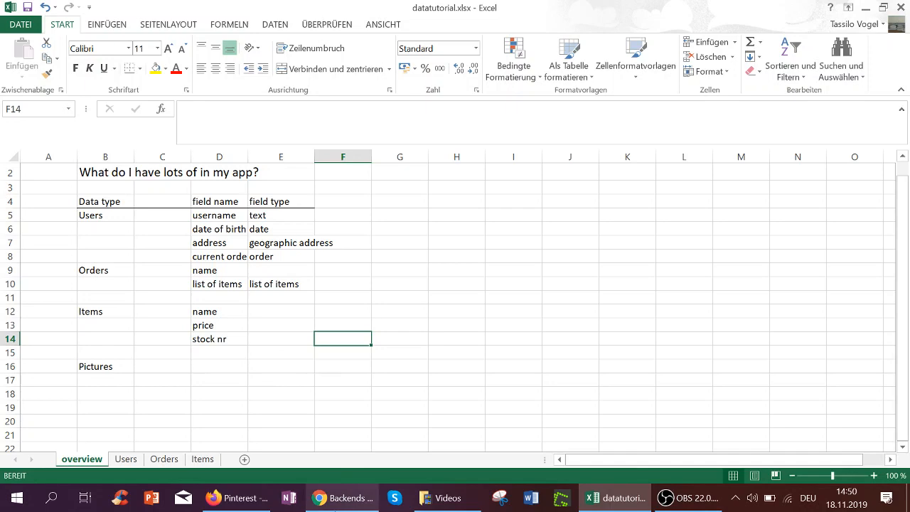
# - Show the User data type's fields in Bubble's Data types list
pyautogui.click(341, 498)
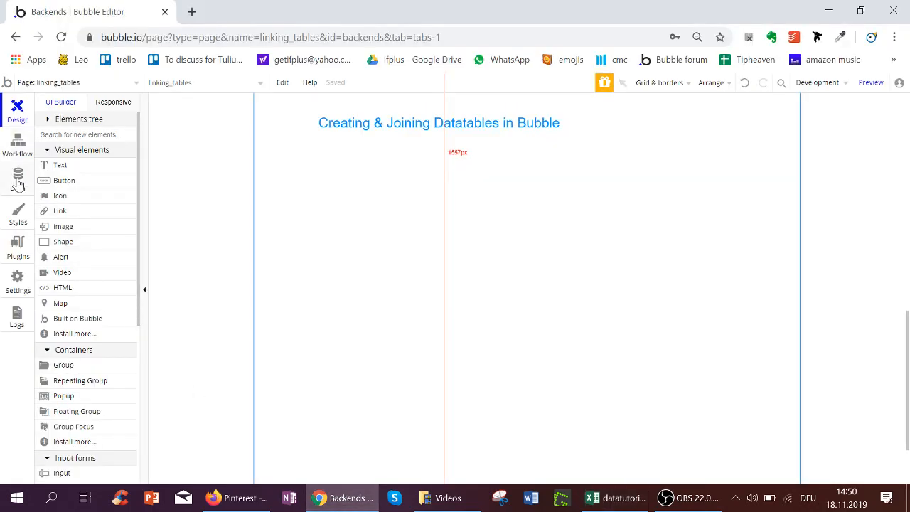
pyautogui.click(17, 177)
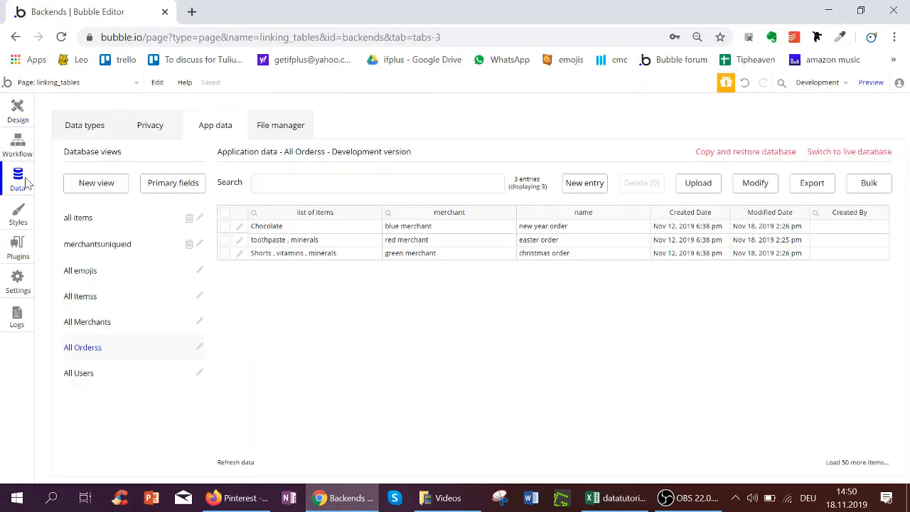
pyautogui.click(84, 125)
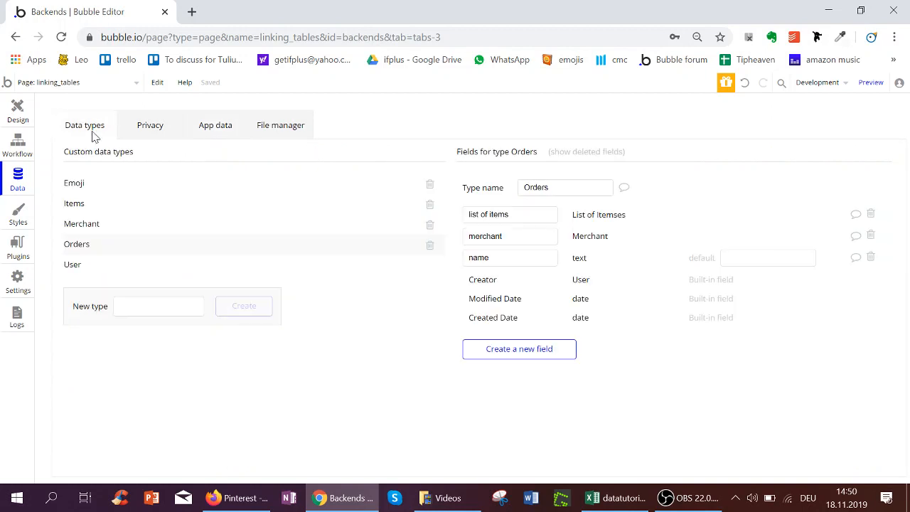
pyautogui.moveTo(78, 270)
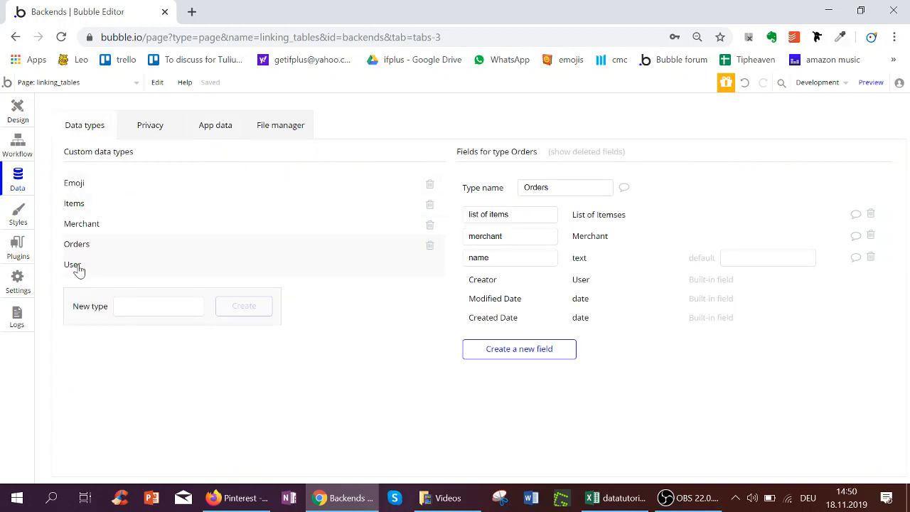
pyautogui.click(73, 265)
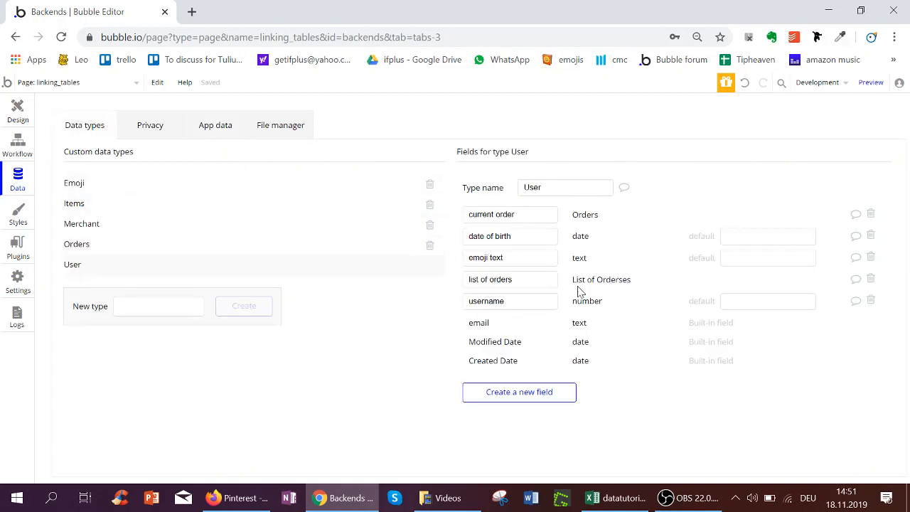
pyautogui.moveTo(653, 310)
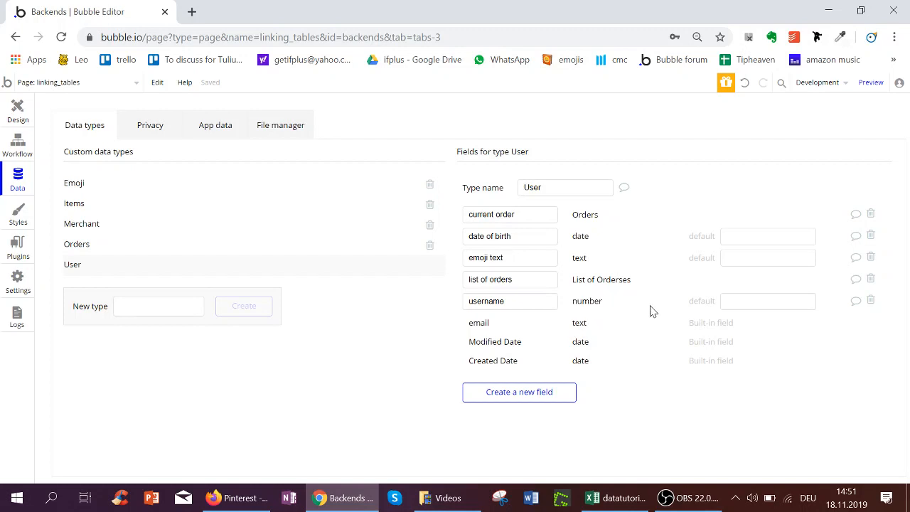
pyautogui.moveTo(537, 392)
pyautogui.write('user')
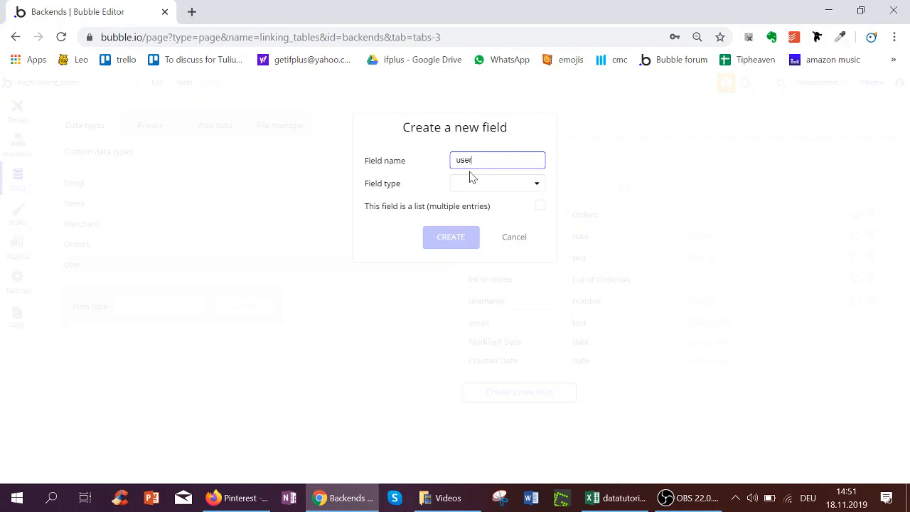
pyautogui.click(496, 182)
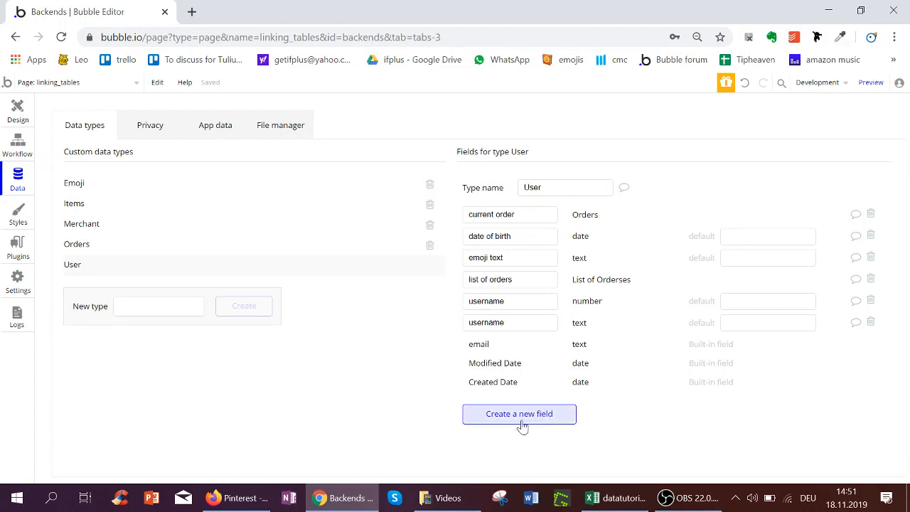
pyautogui.moveTo(77, 253)
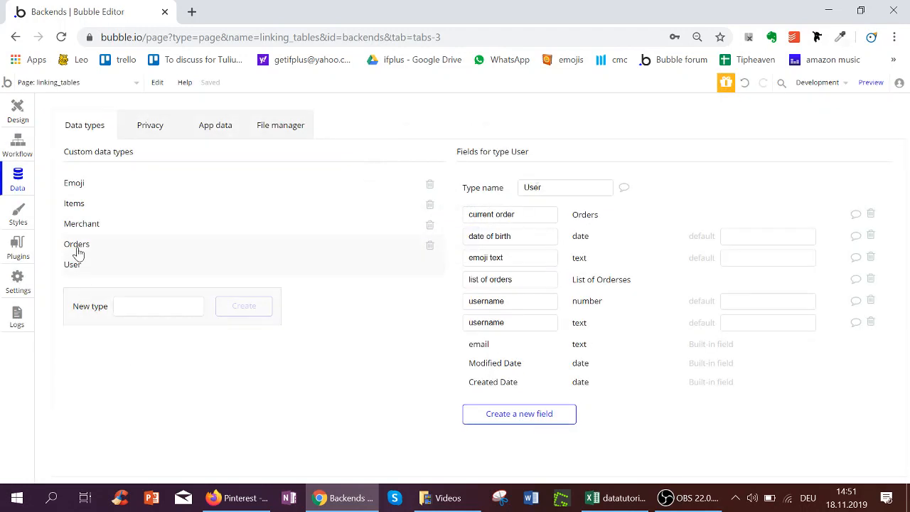
pyautogui.click(77, 245)
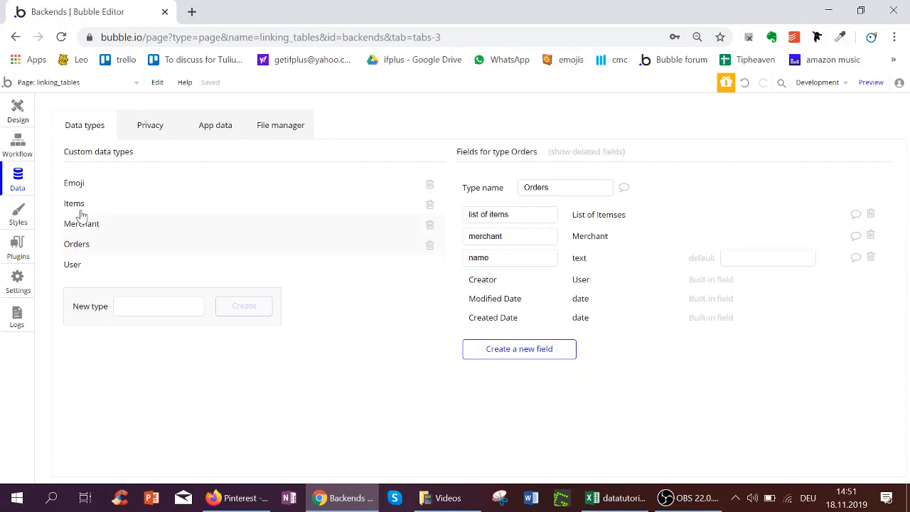
pyautogui.click(74, 203)
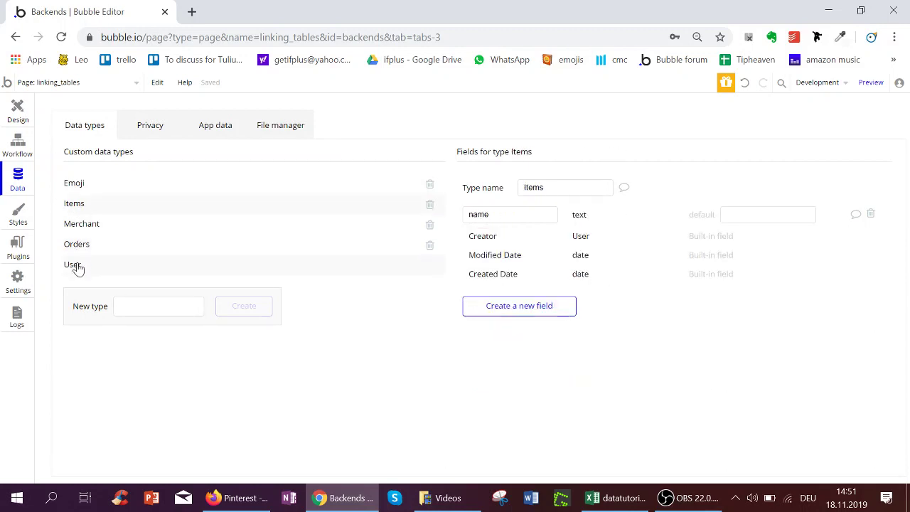
pyautogui.click(72, 264)
pyautogui.write('current')
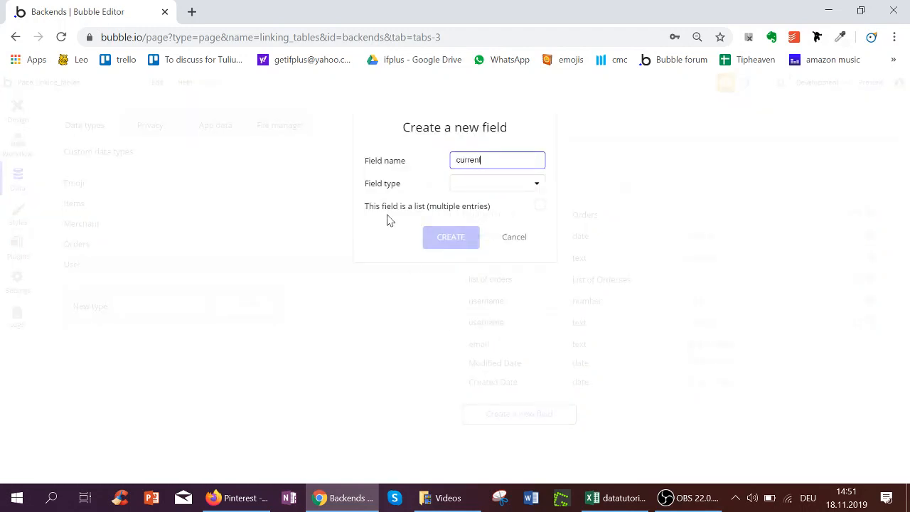
pyautogui.click(495, 182)
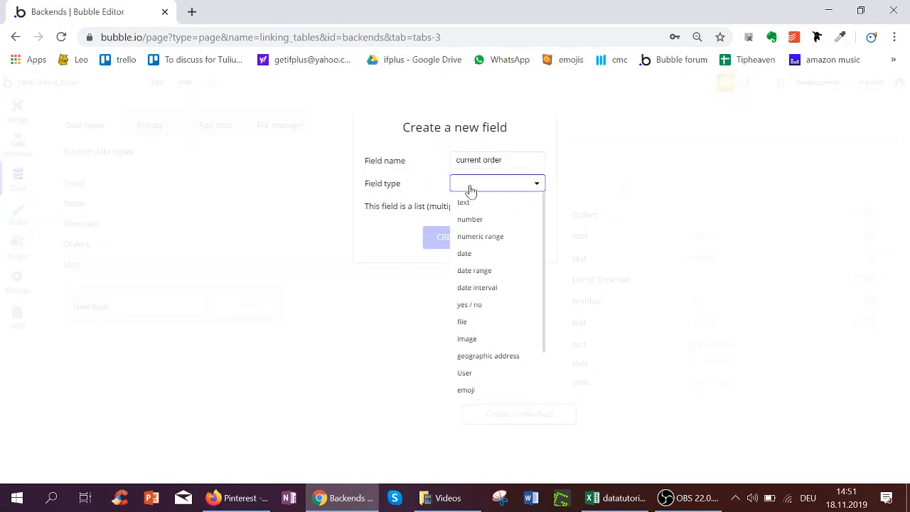
pyautogui.scroll(-3)
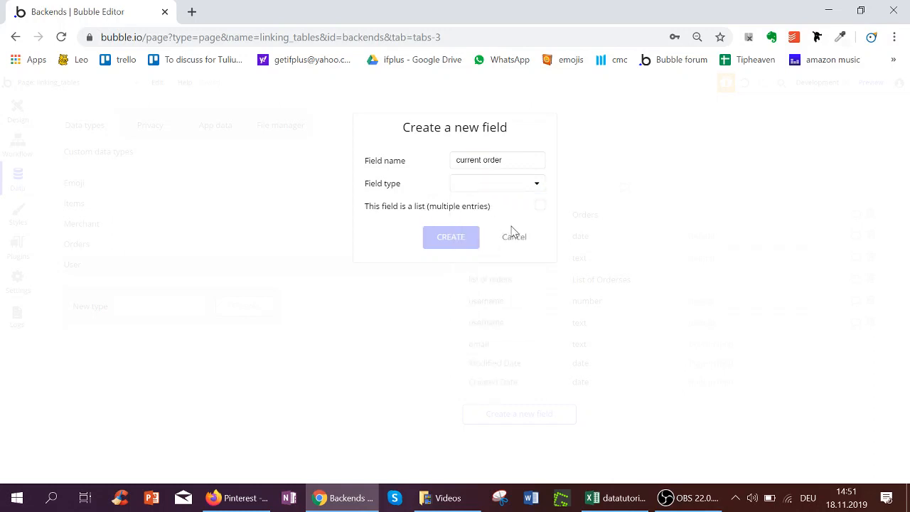
pyautogui.click(451, 236)
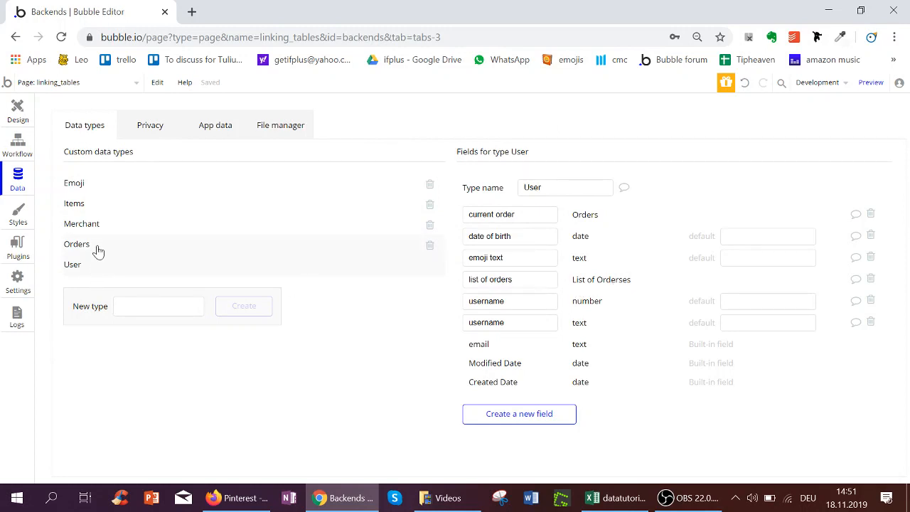
# - Start a 'list of items' field of type Items on Orders, then discard it as a duplicate
pyautogui.click(77, 245)
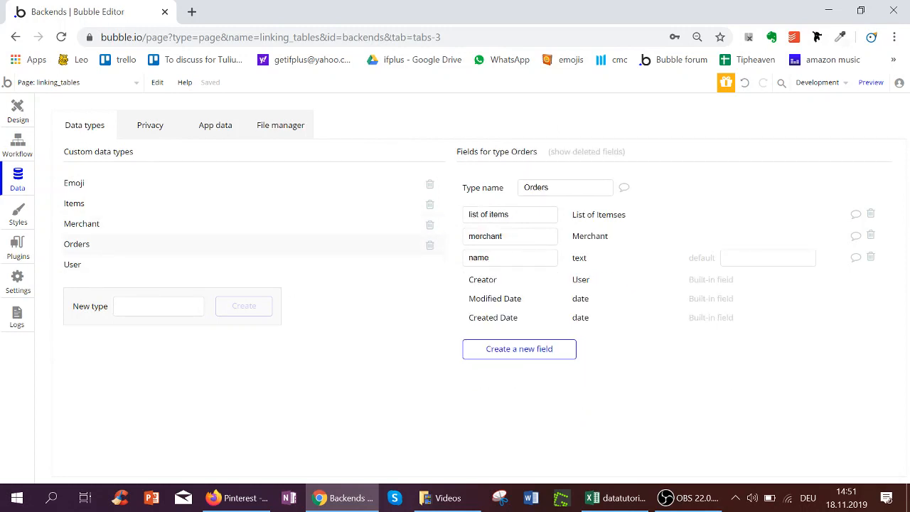
pyautogui.moveTo(519, 349)
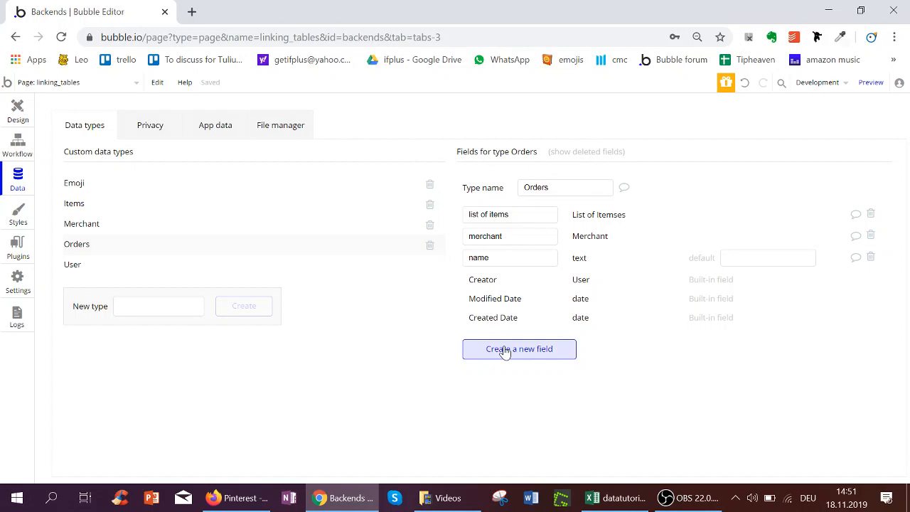
pyautogui.click(519, 349)
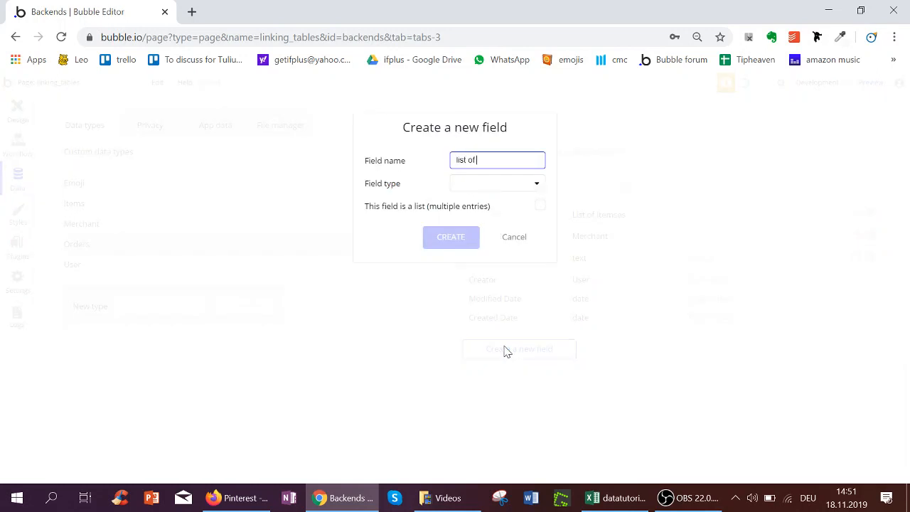
pyautogui.write('items')
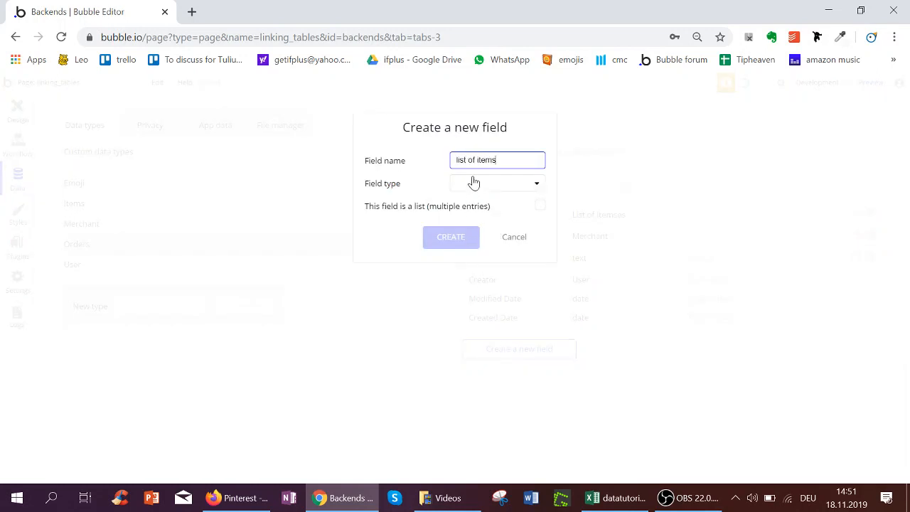
pyautogui.click(495, 182)
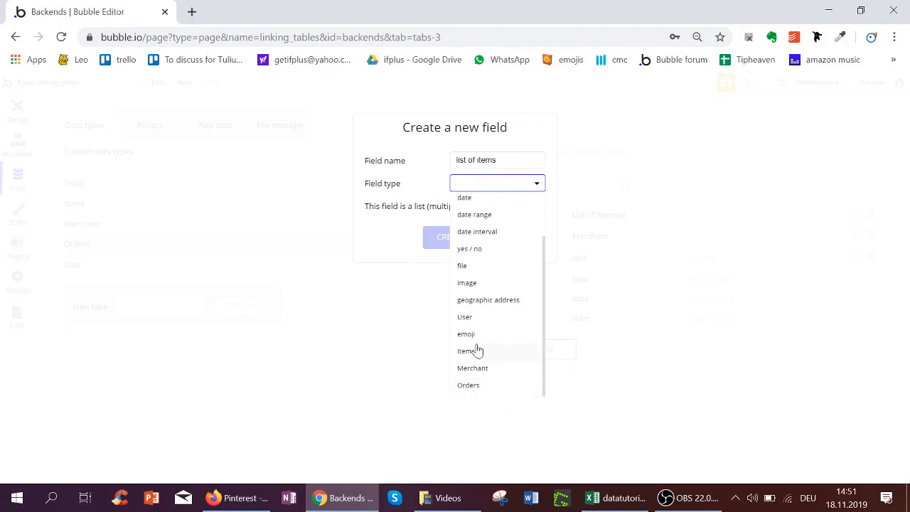
pyautogui.click(464, 350)
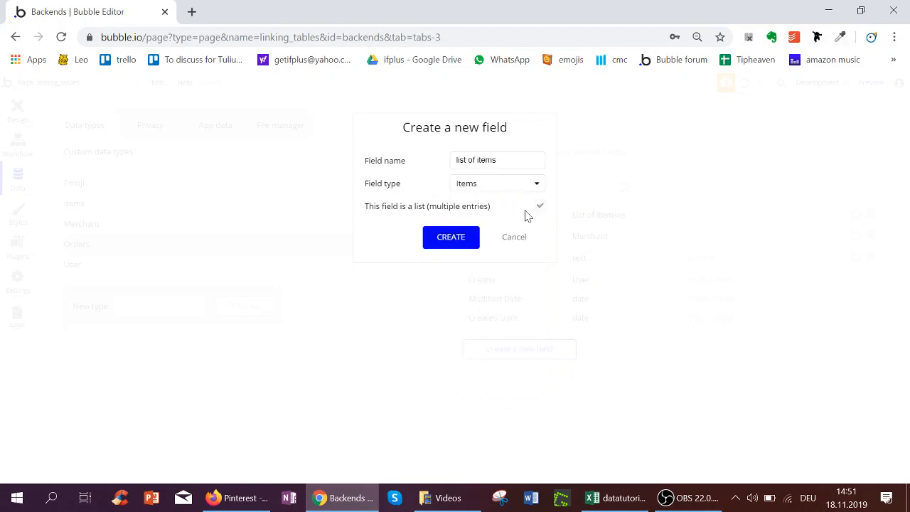
pyautogui.moveTo(514, 239)
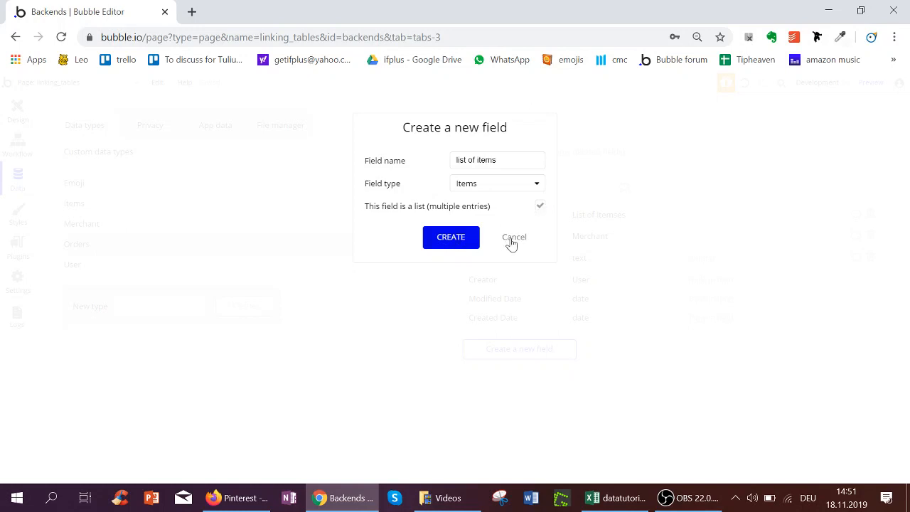
pyautogui.click(449, 236)
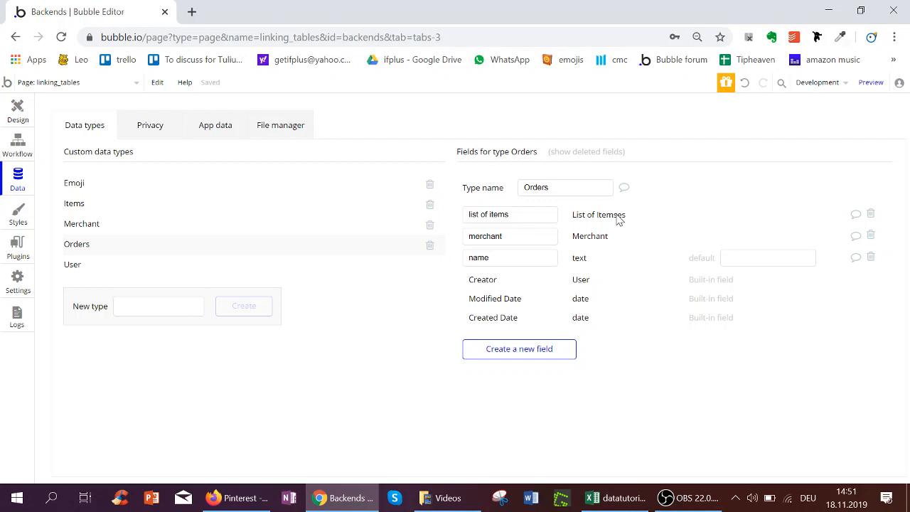
pyautogui.moveTo(619, 219)
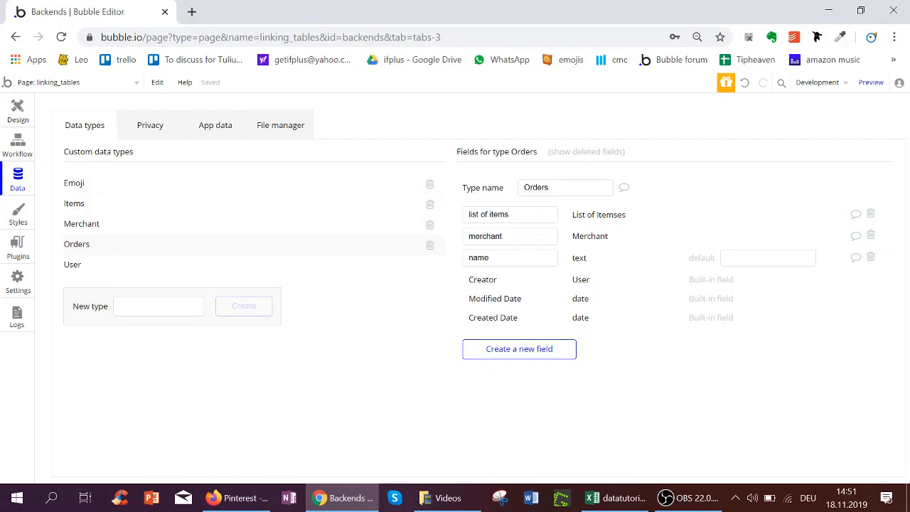
pyautogui.moveTo(77, 228)
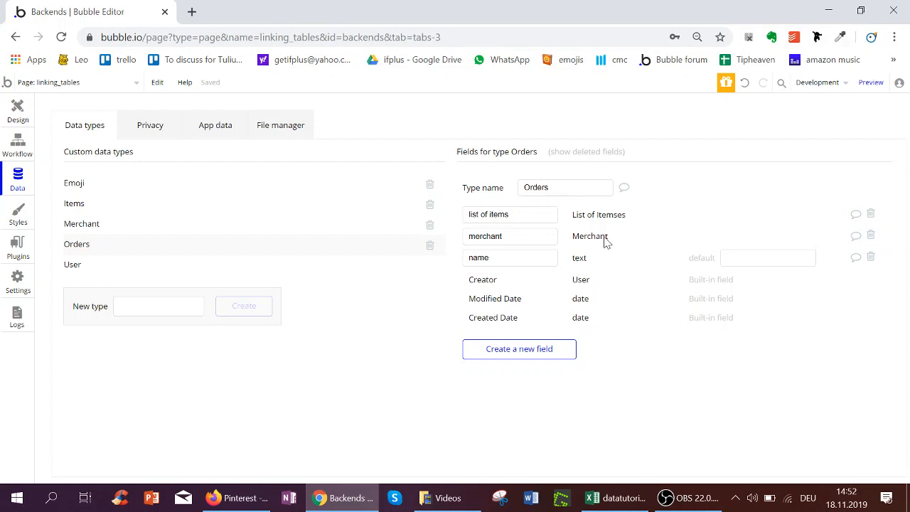
pyautogui.moveTo(182, 338)
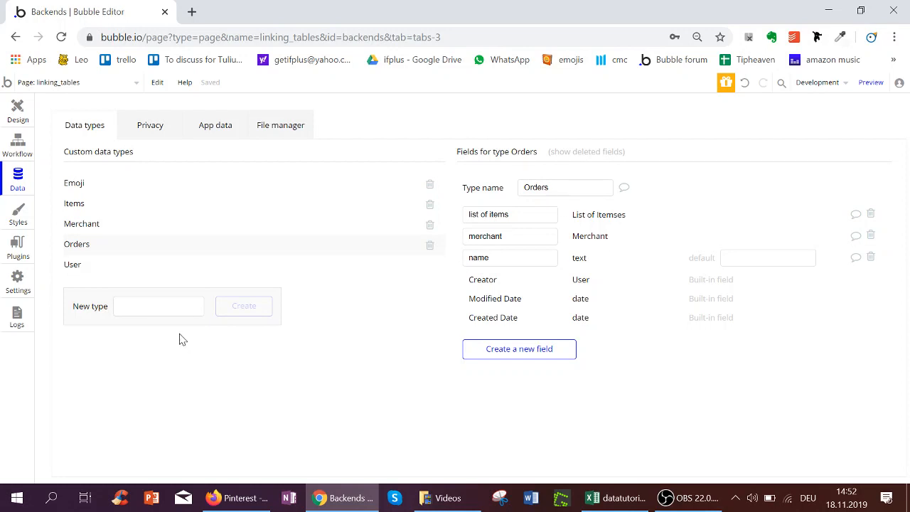